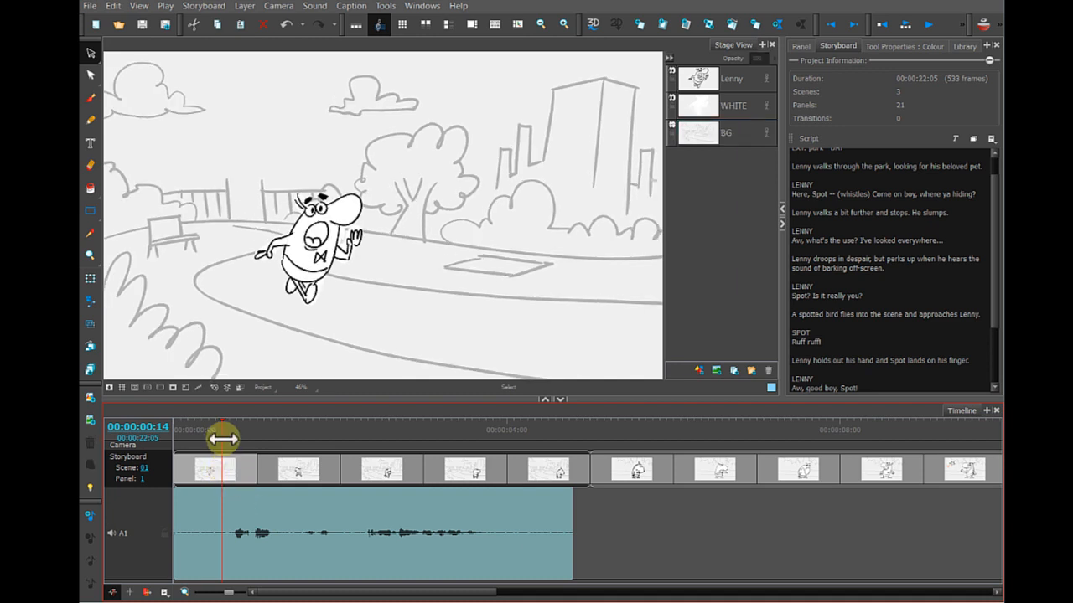
Step: Scrub the playhead along the voice clip to hear the audio
left_click_drag(221, 439, 360, 440)
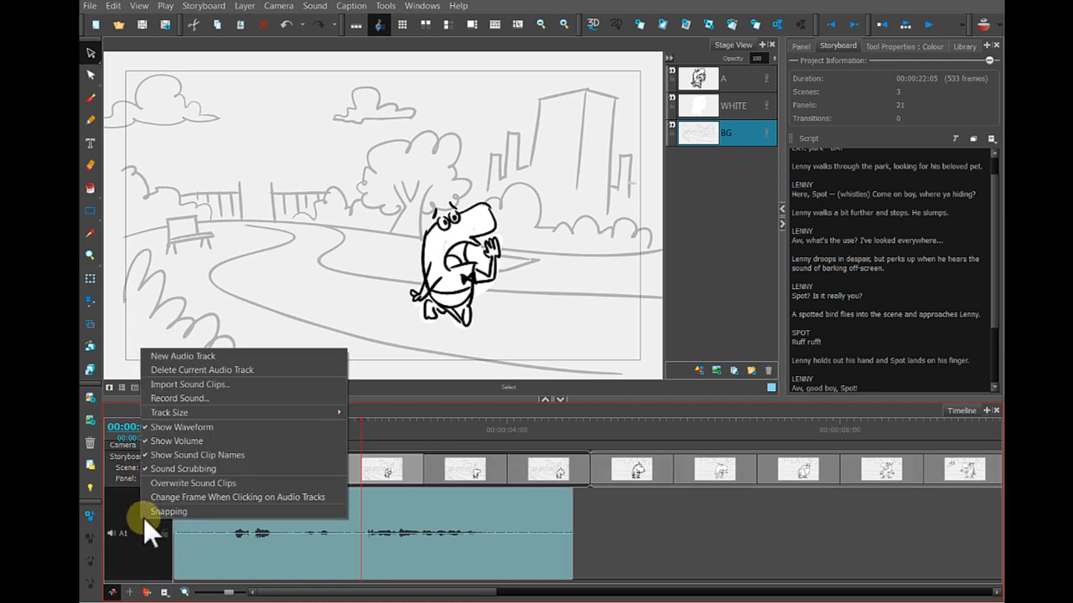
mouse_move(217, 469)
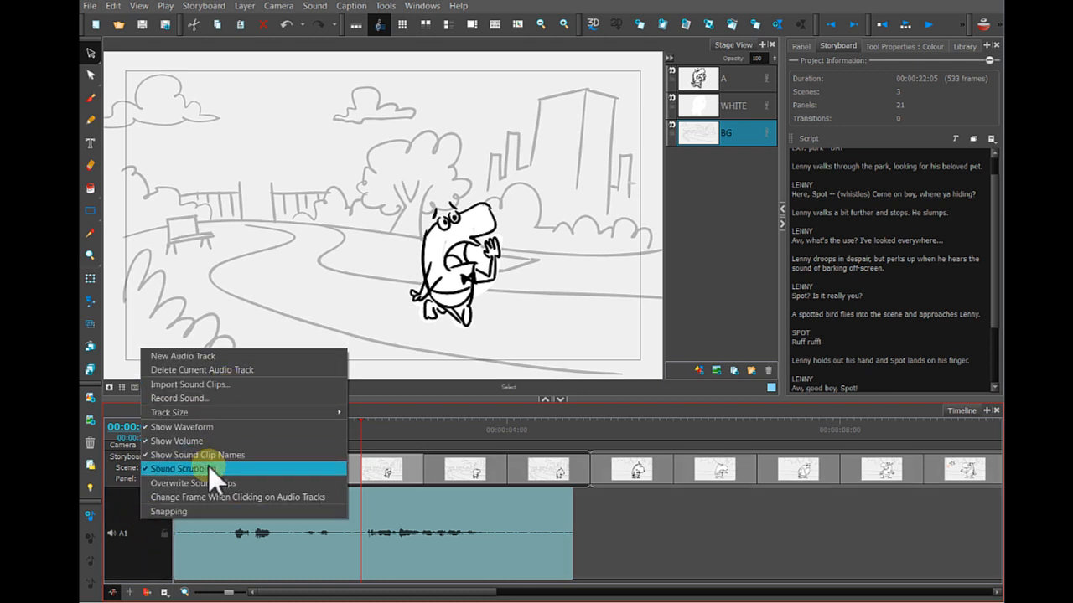
mouse_move(188, 469)
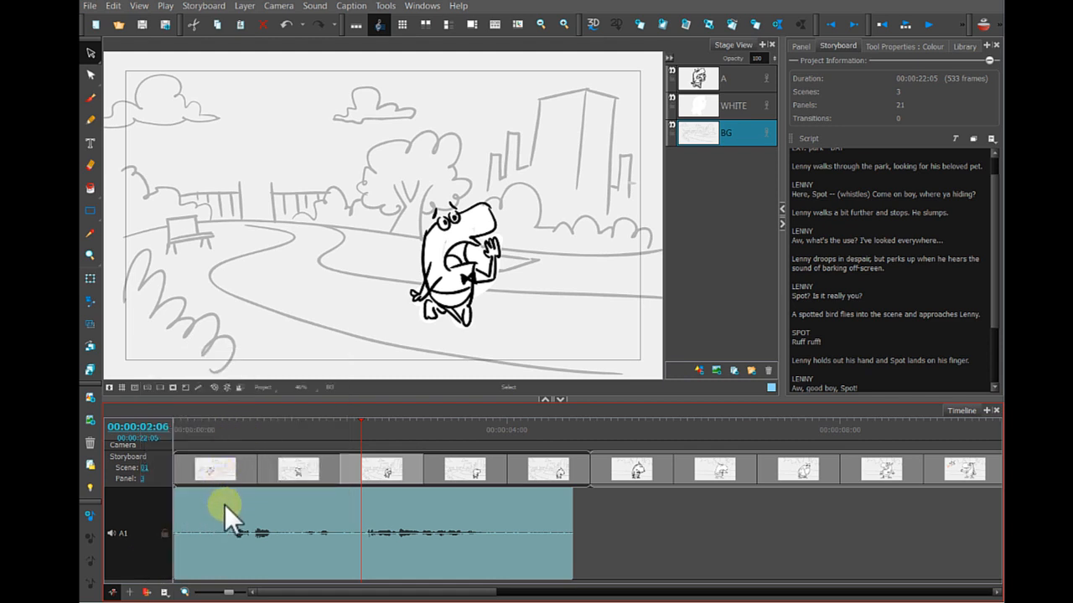
mouse_move(316, 544)
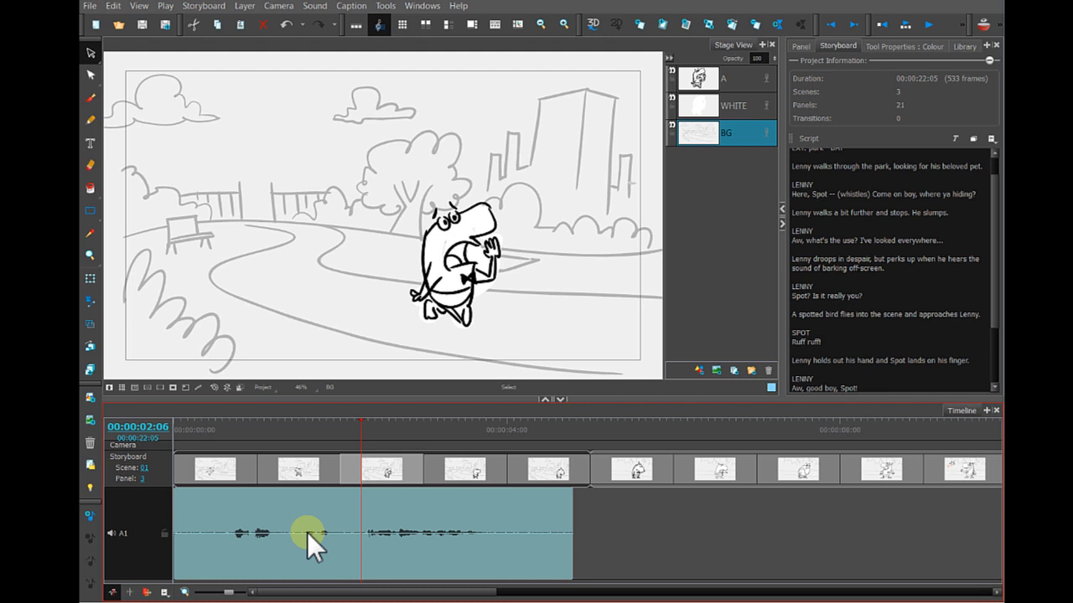
mouse_move(466, 540)
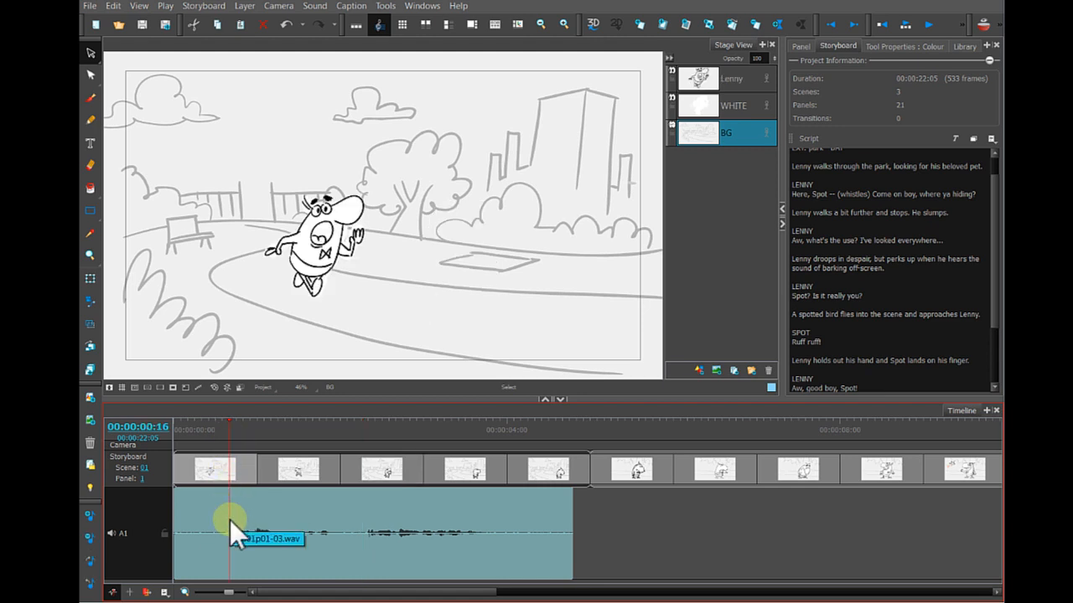
Step: Split the voice clip at the current frame and again at the pause after the first phrase
right_click(235, 533)
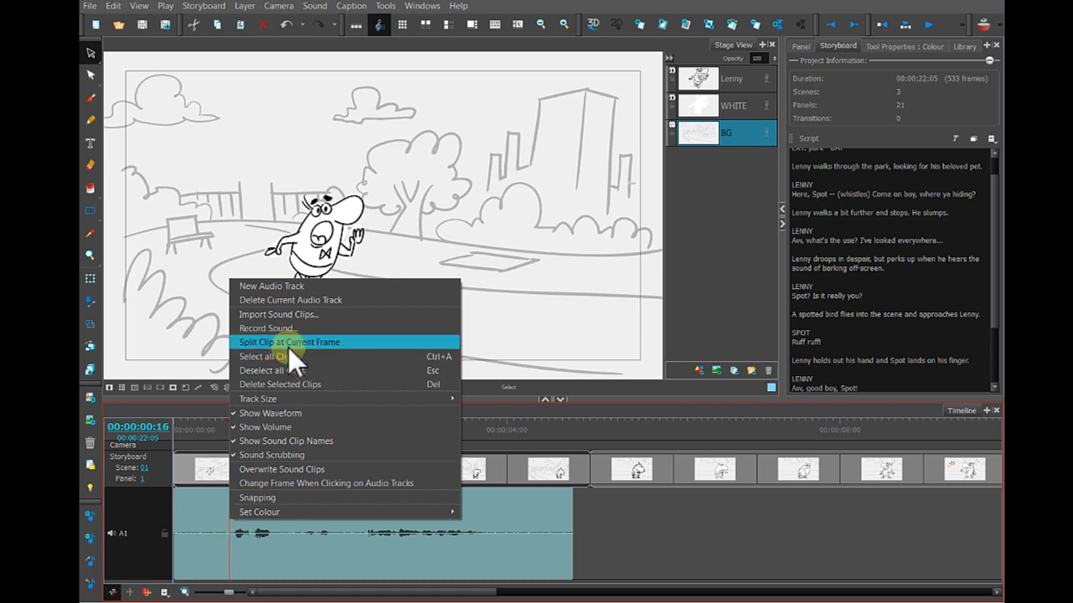
left_click(288, 342)
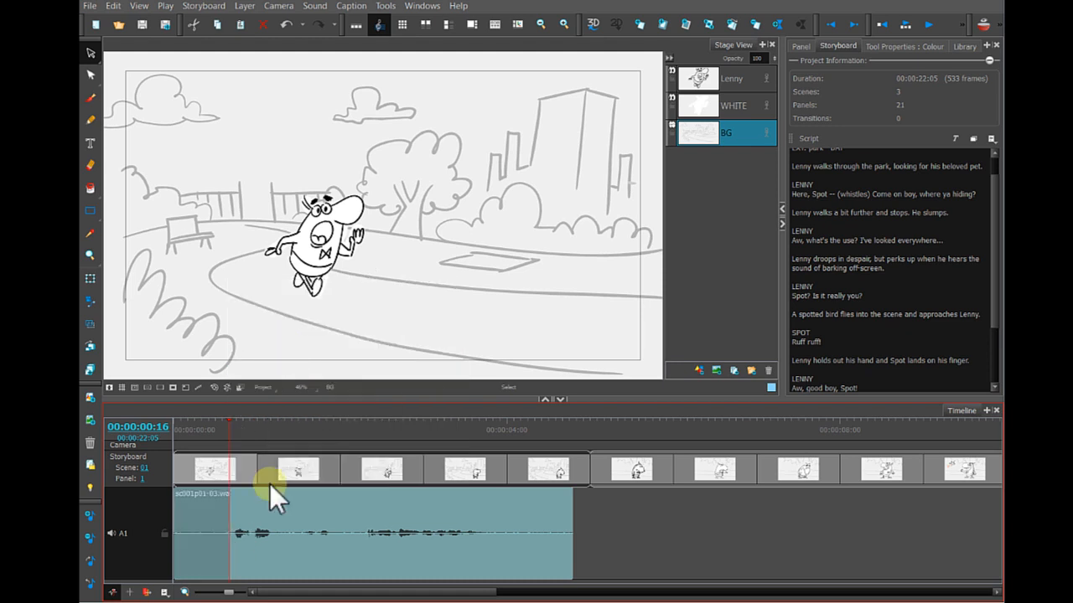
left_click(270, 429)
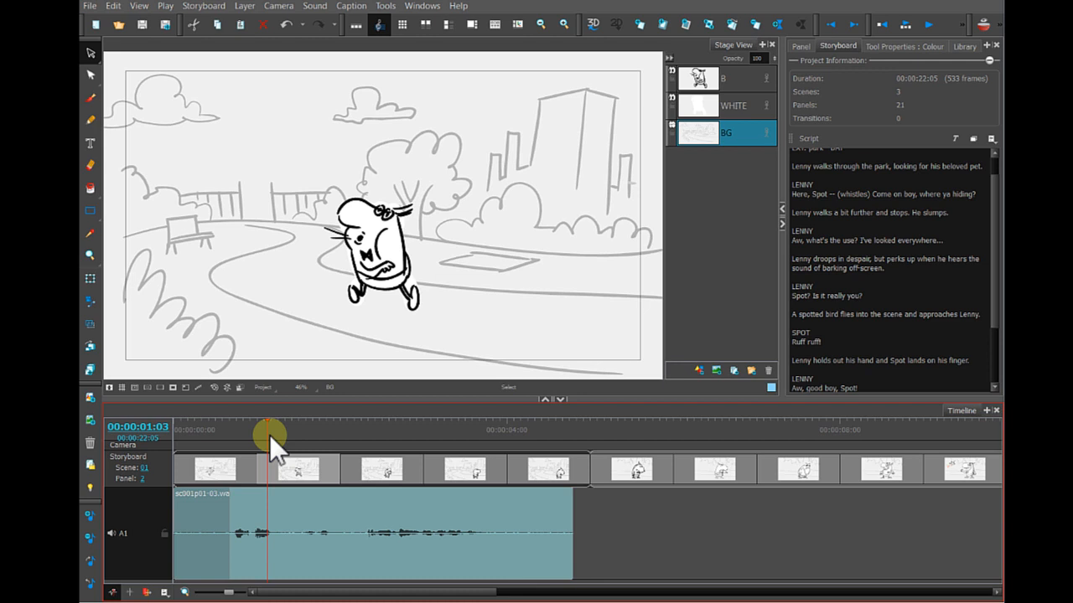
left_click_drag(270, 432, 291, 433)
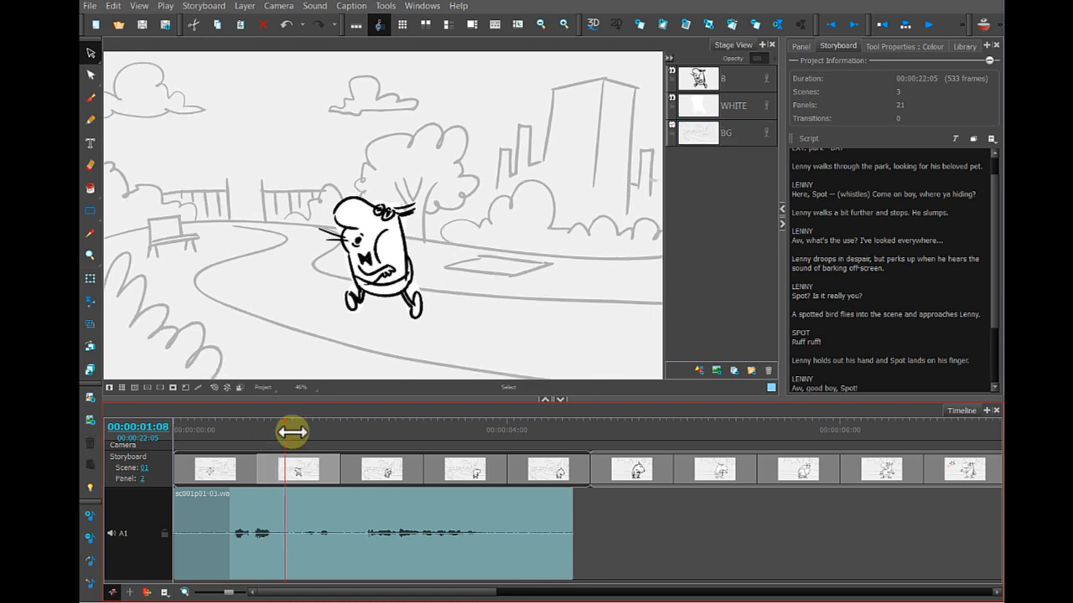
left_click(724, 132)
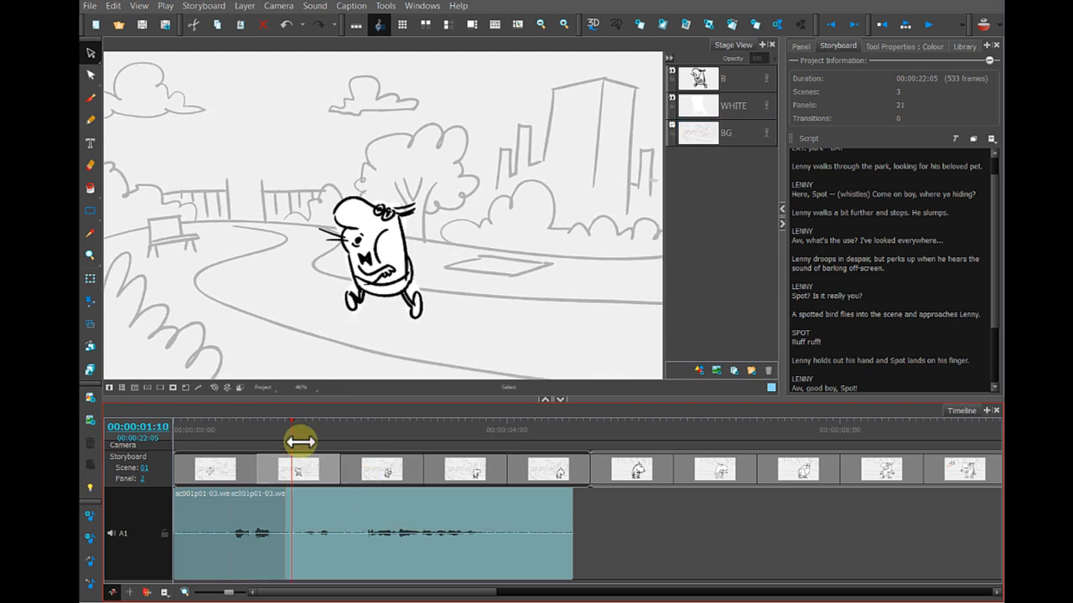
Step: Split the remaining voice clip at each later pause, including the one before the last line
left_click_drag(300, 443, 339, 446)
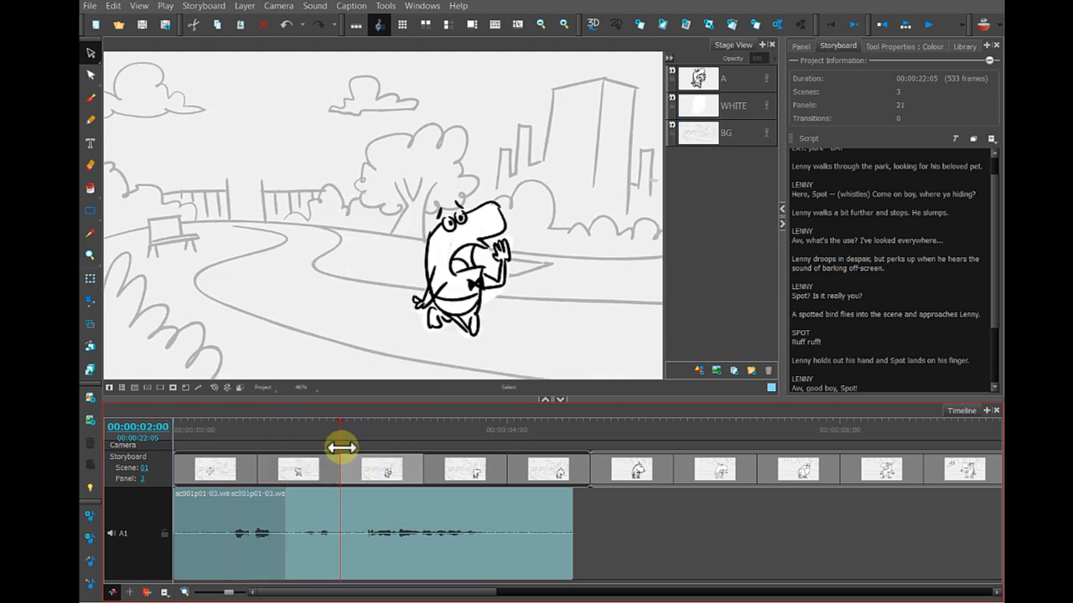
left_click(724, 132)
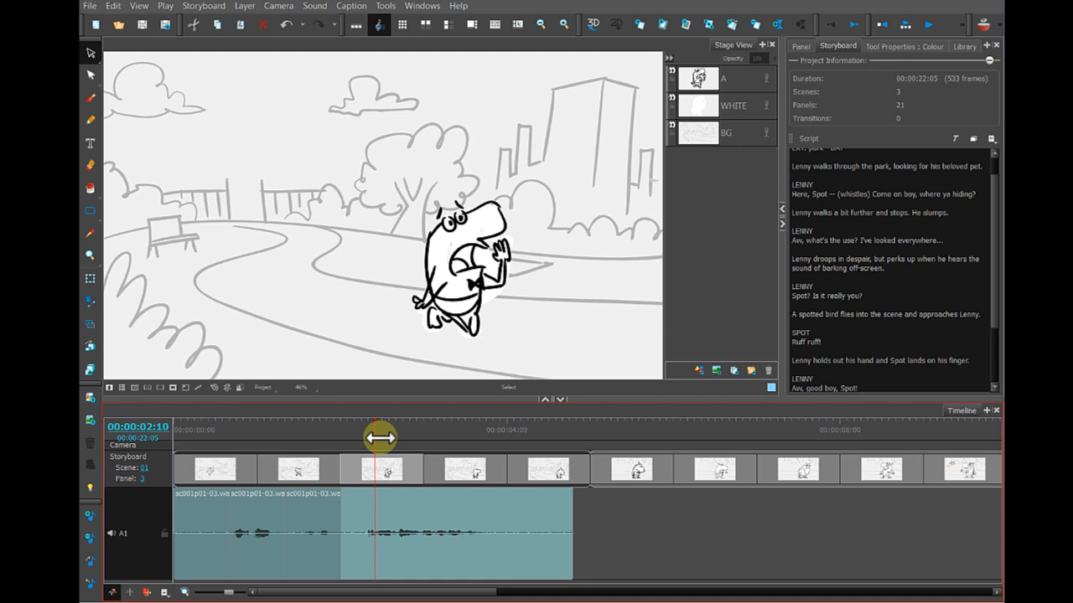
left_click_drag(379, 435, 366, 442)
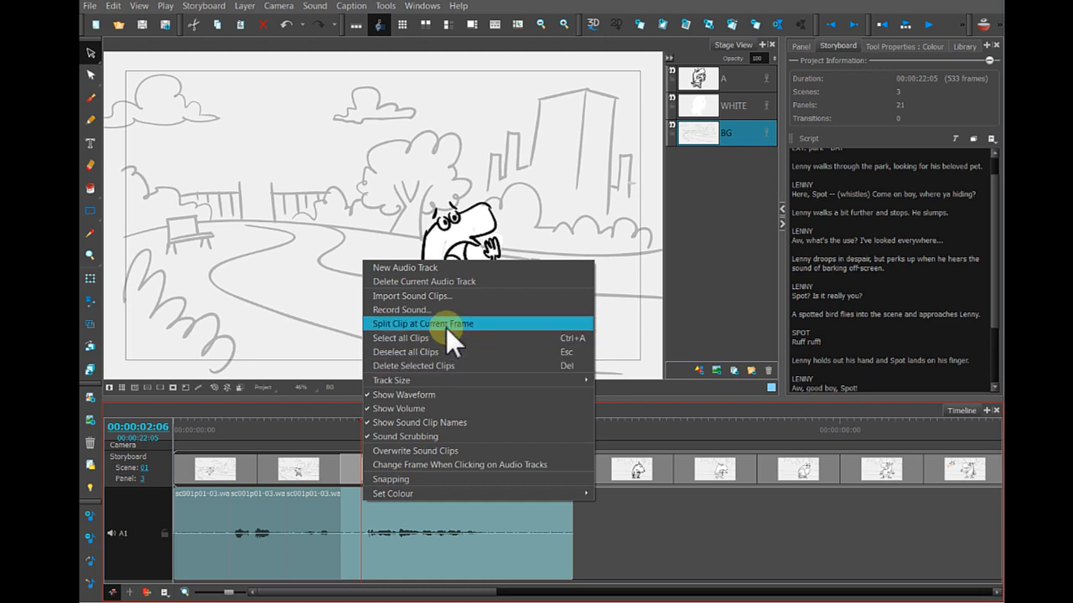
left_click(422, 324)
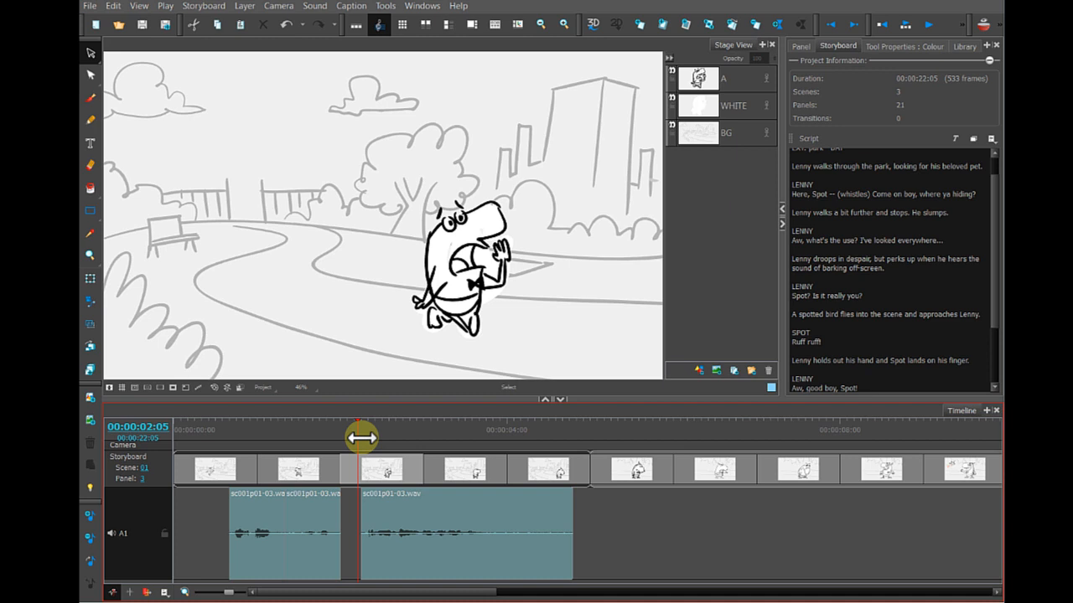
left_click_drag(360, 437, 500, 445)
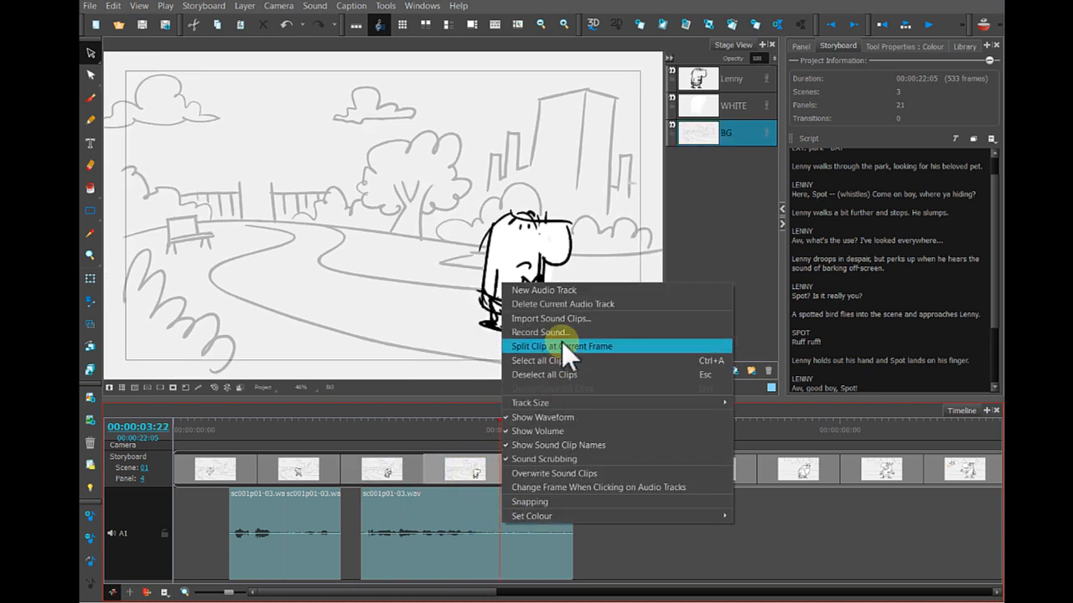
left_click(559, 345)
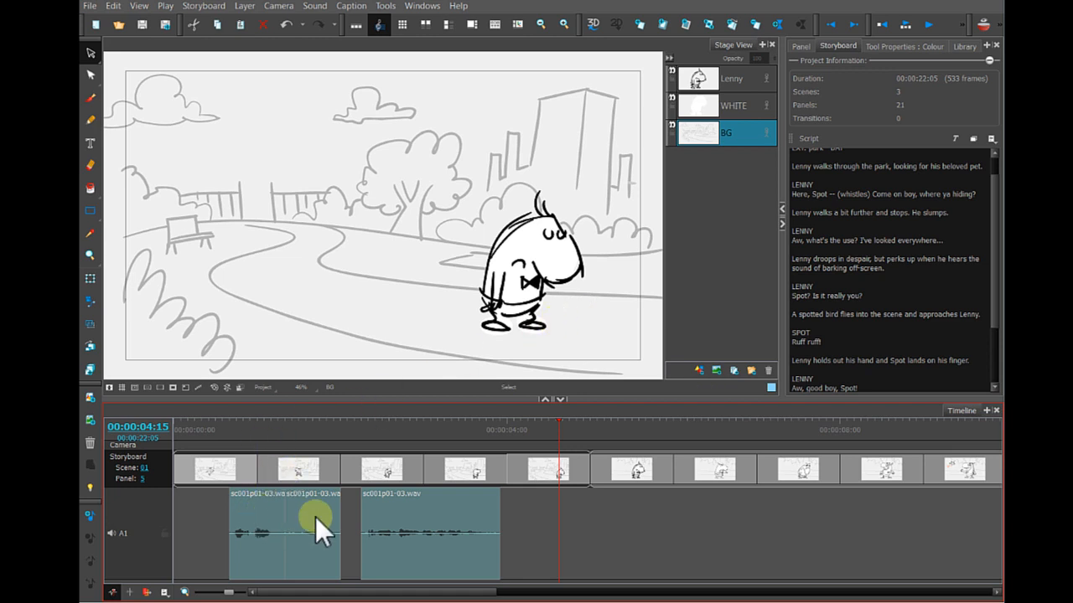
mouse_move(244, 533)
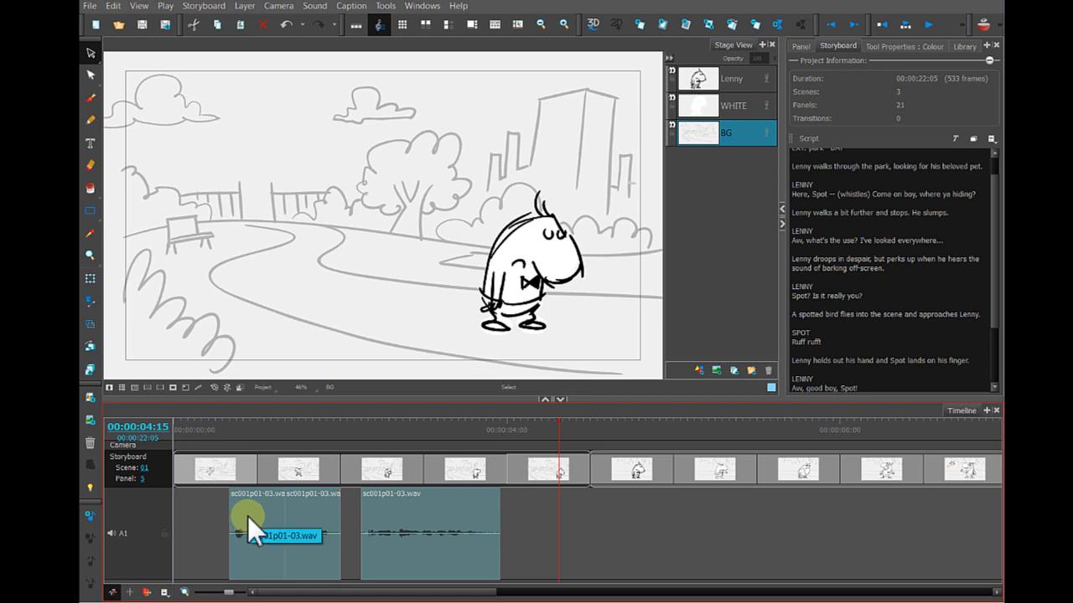
Step: Slide the voice pieces earlier so the first line starts at the beginning of the track
left_click_drag(251, 533, 205, 533)
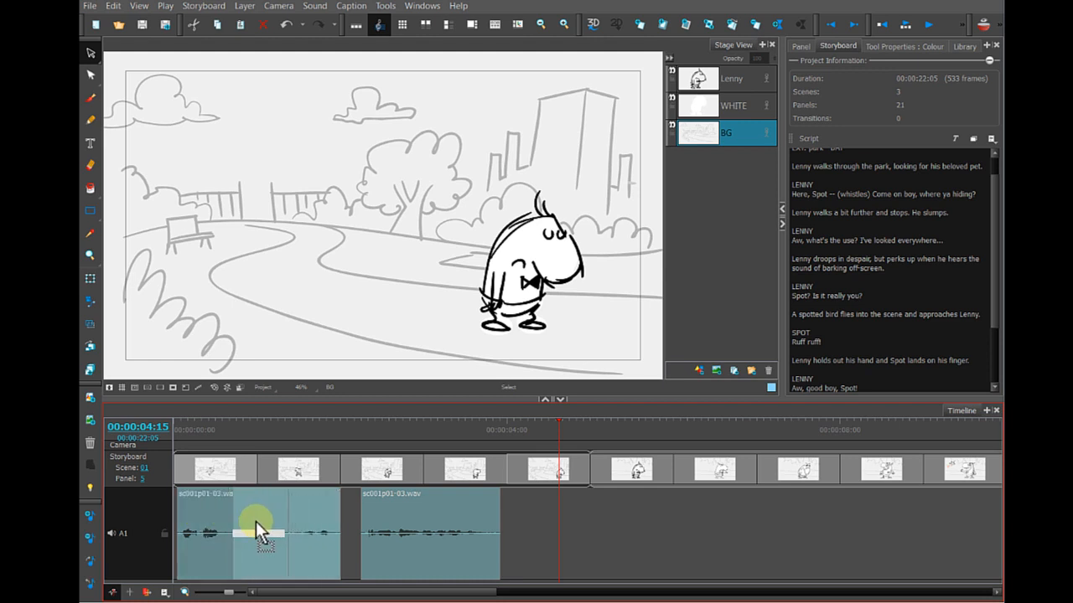
left_click_drag(260, 532, 335, 533)
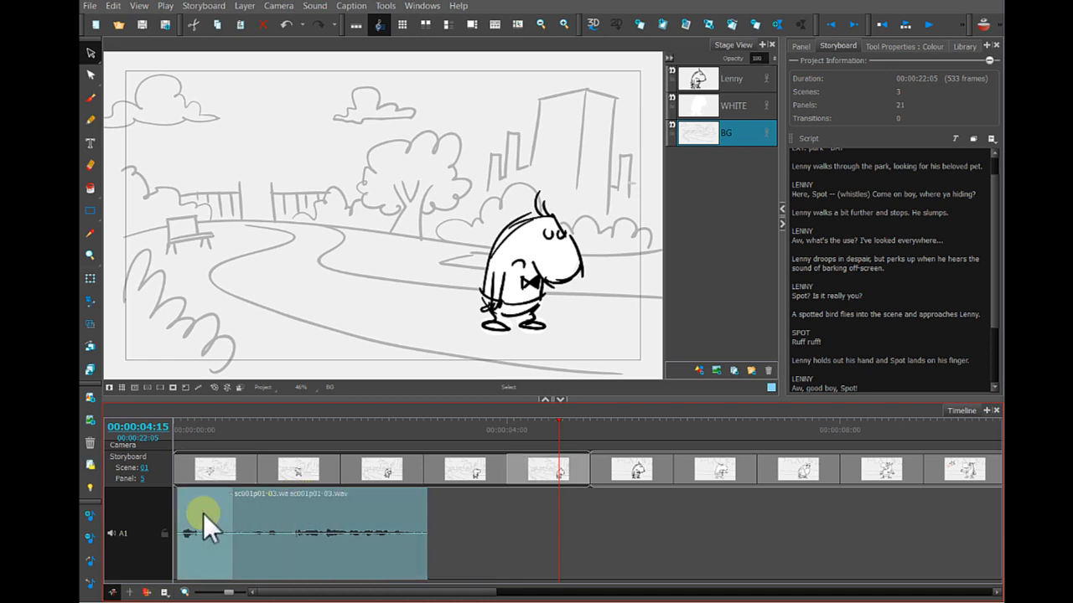
left_click(214, 470)
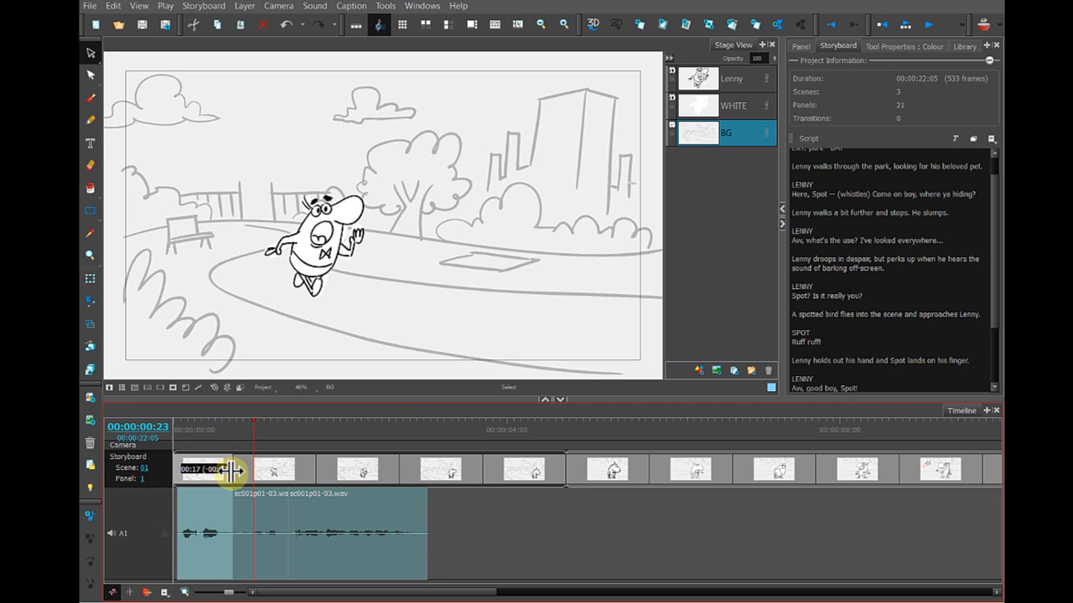
left_click_drag(238, 469, 228, 439)
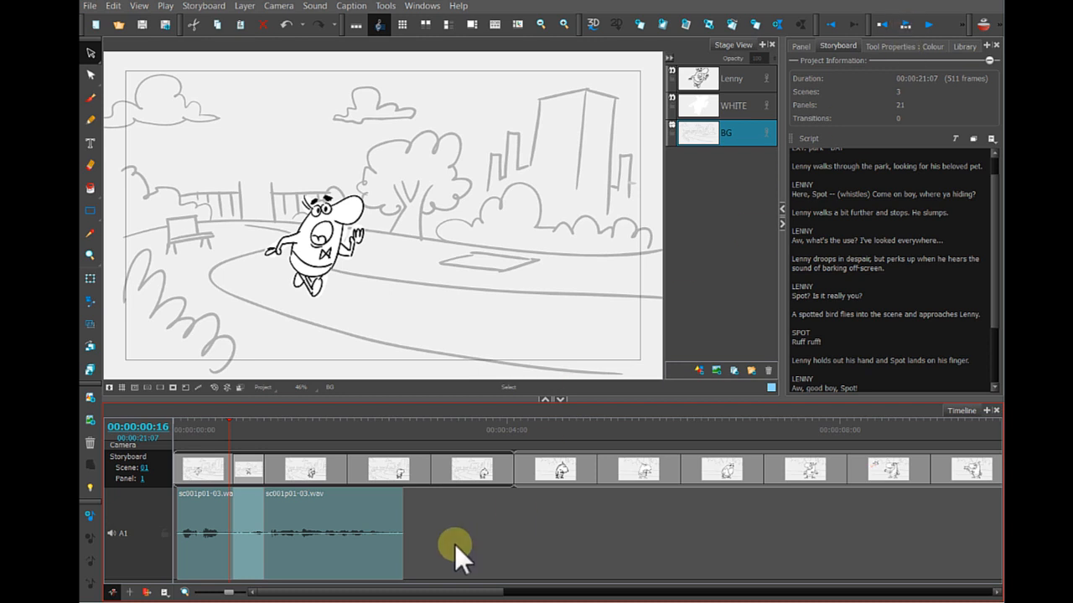
Step: Play back the animatic from the second panel and from the start to check audio sync
left_click(335, 533)
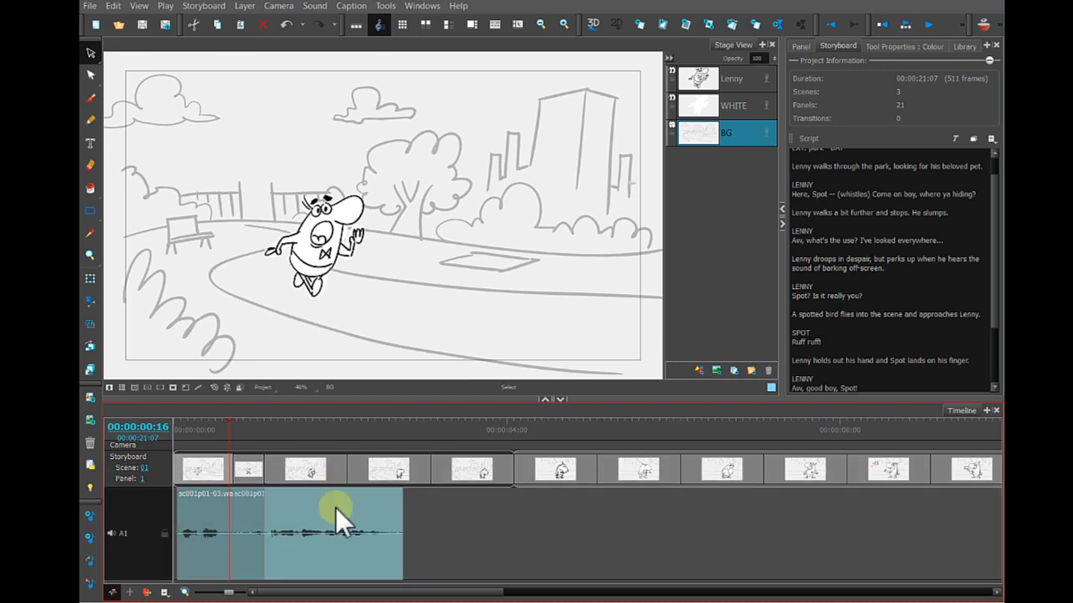
left_click(318, 429)
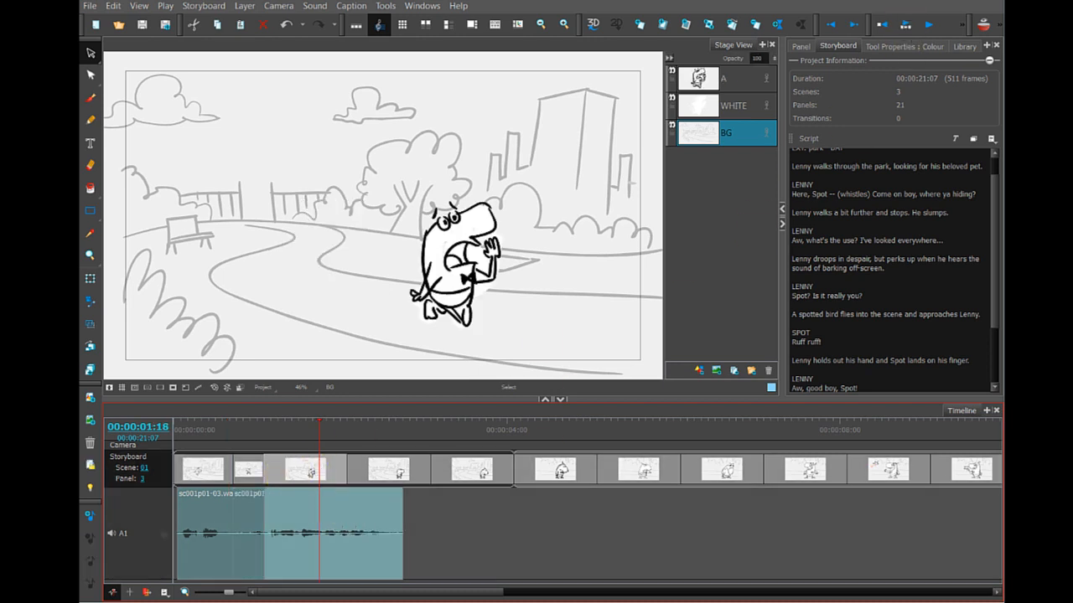
left_click(905, 25)
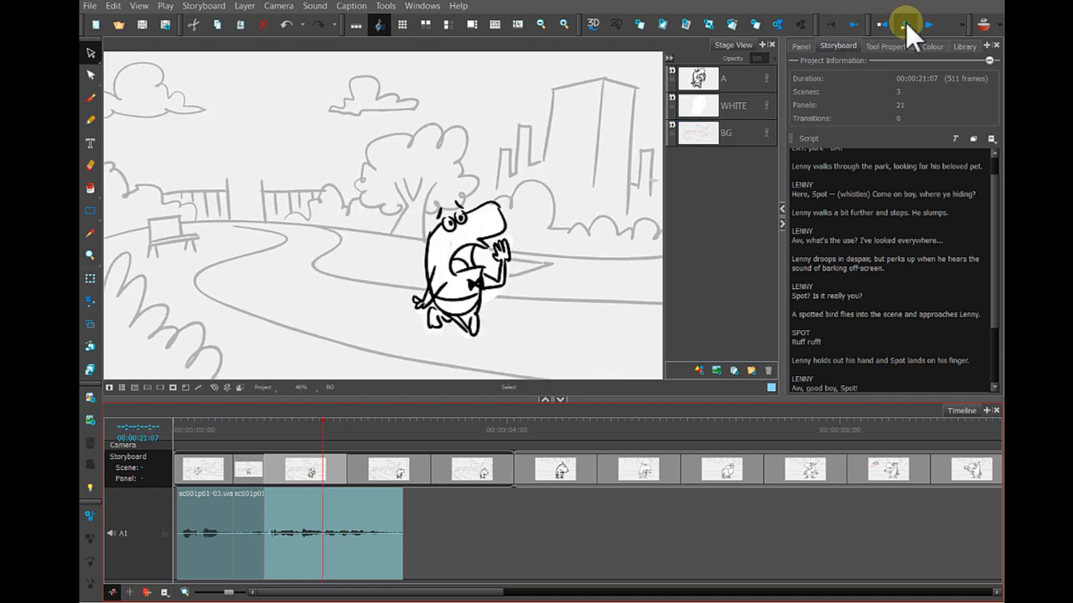
left_click(339, 516)
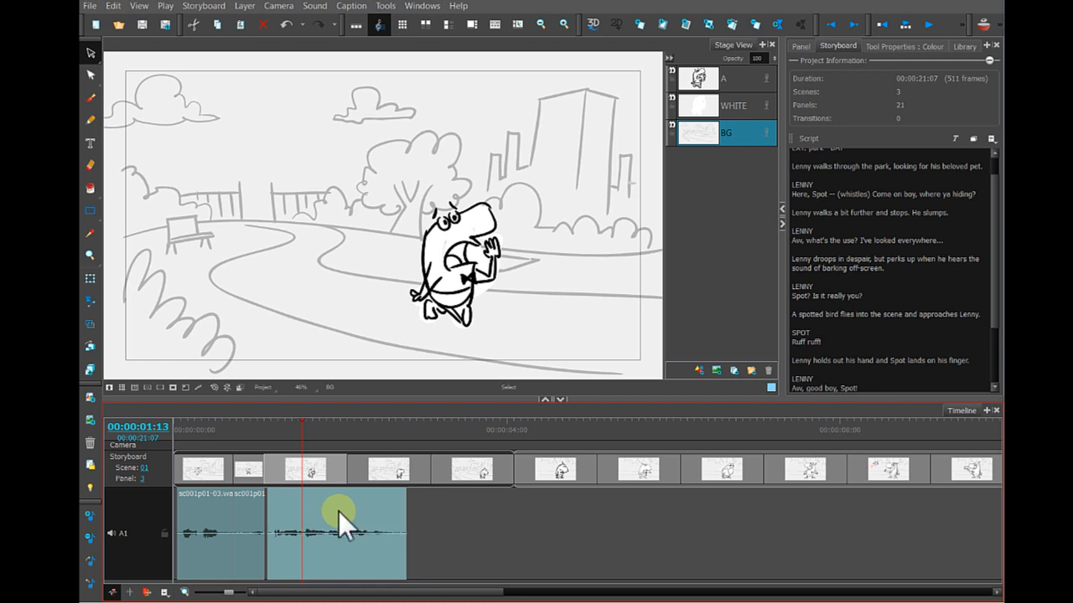
mouse_move(352, 482)
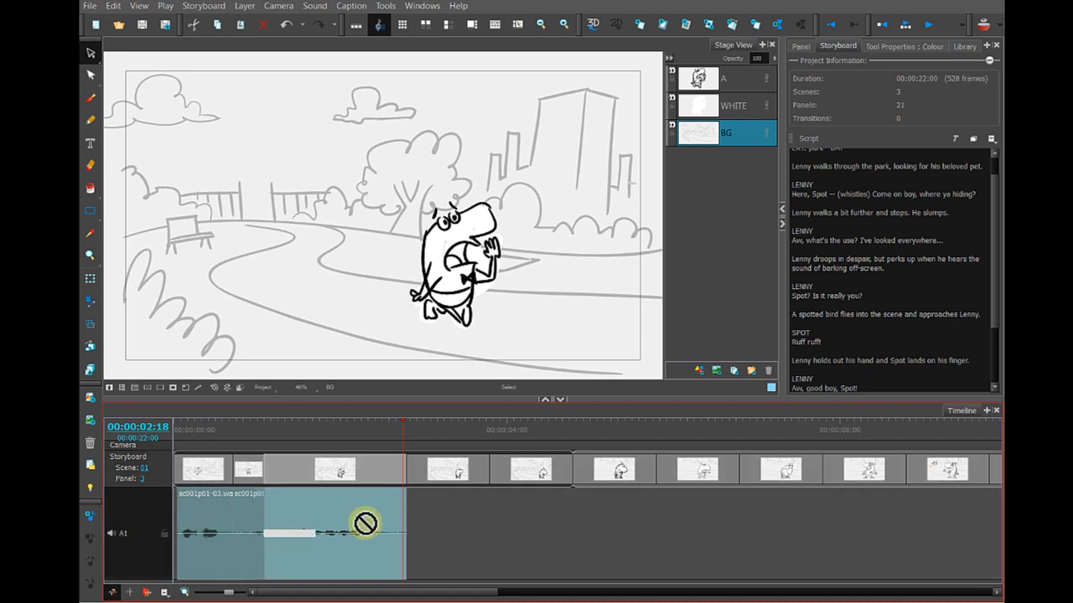
left_click(903, 25)
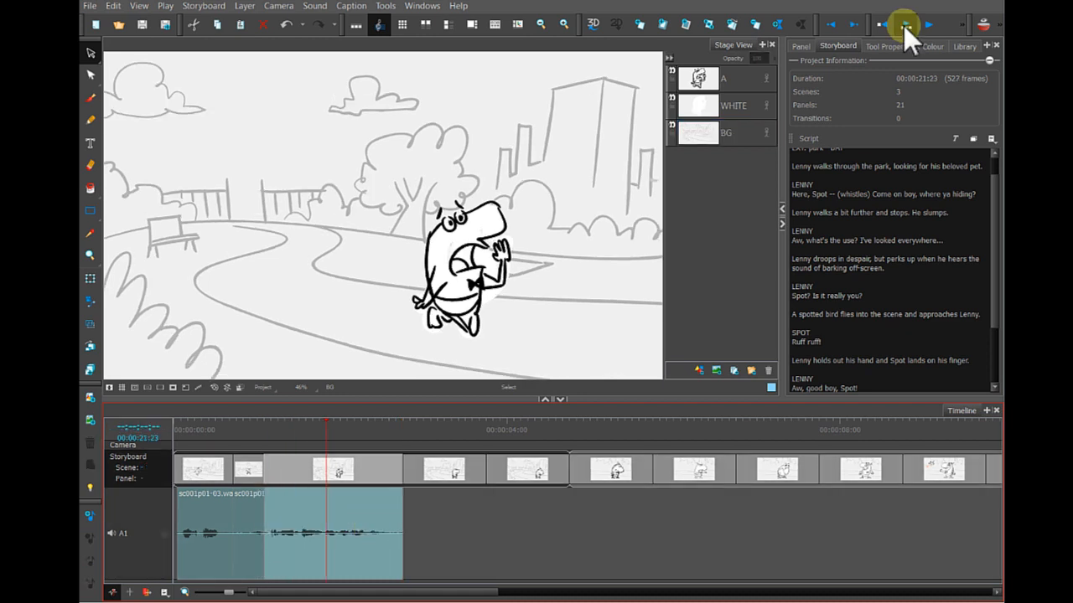
mouse_move(903, 26)
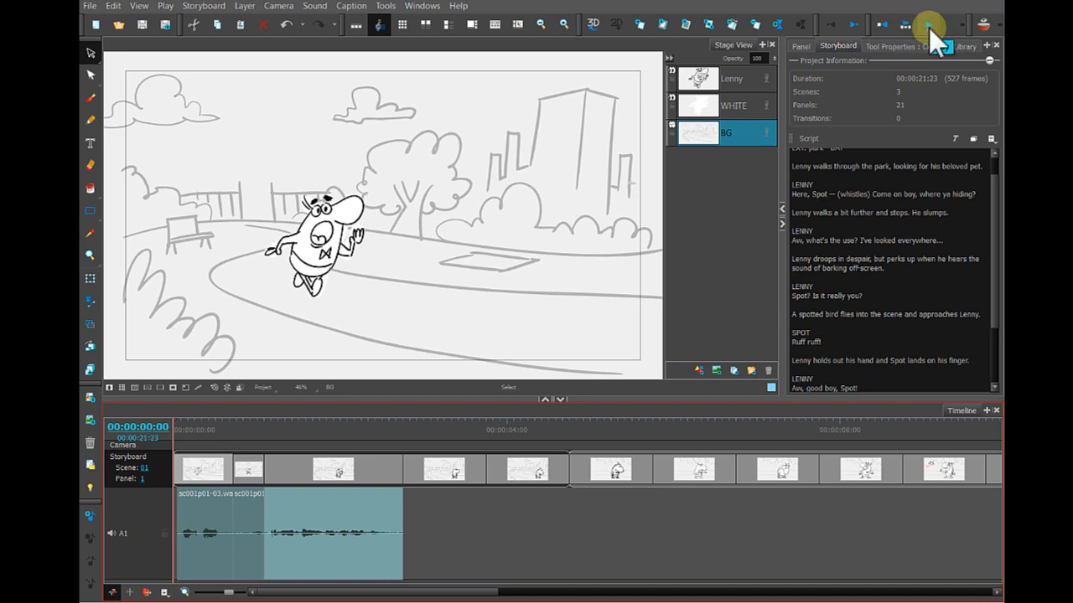
left_click(929, 25)
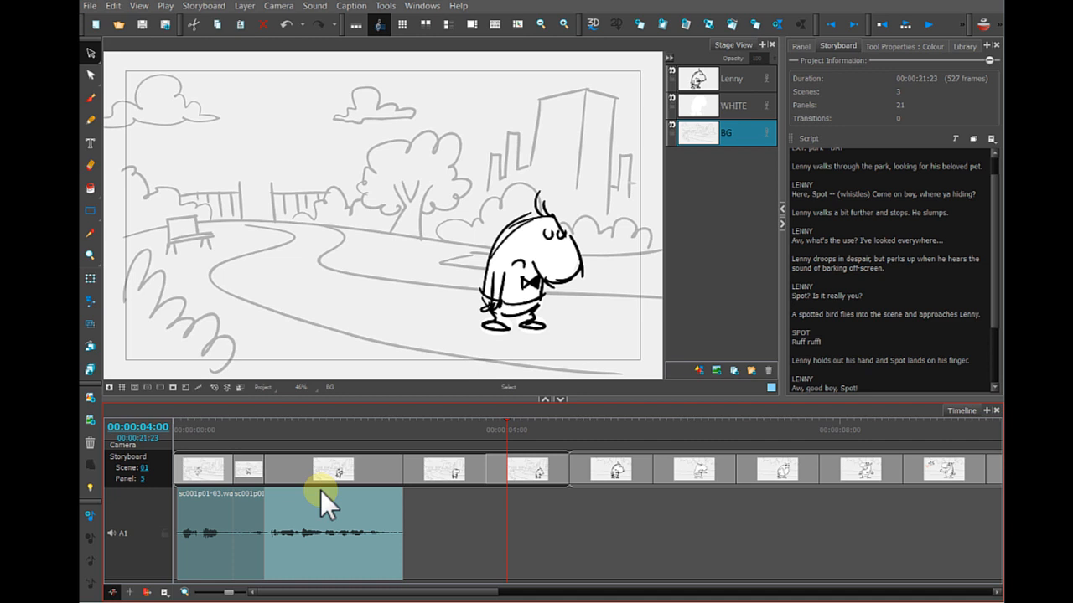
mouse_move(342, 520)
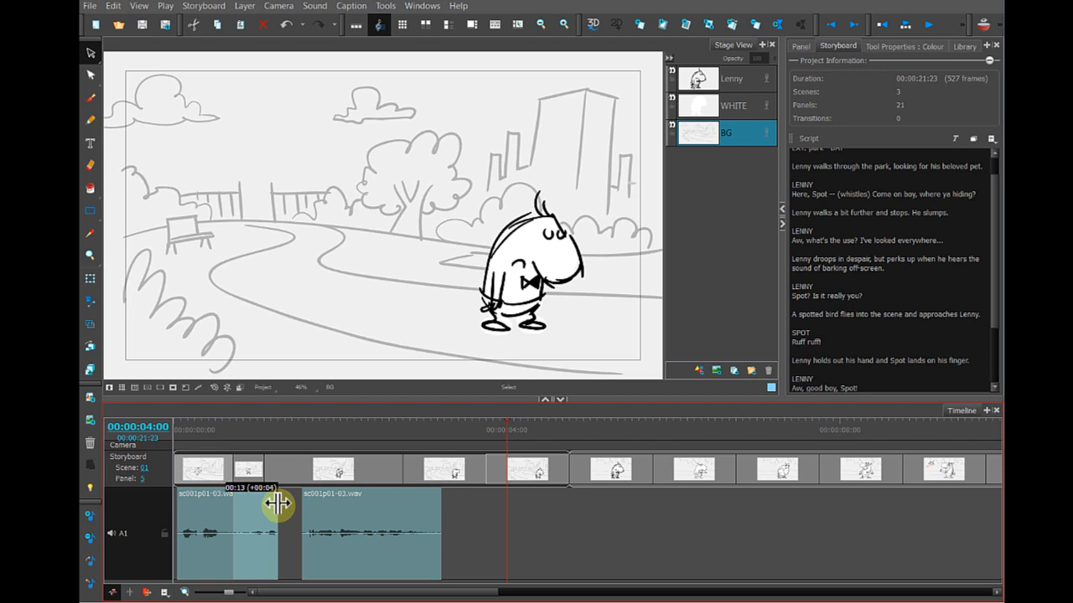
Step: Slide the second voice piece later so it sits under its panel
left_click_drag(277, 505, 285, 511)
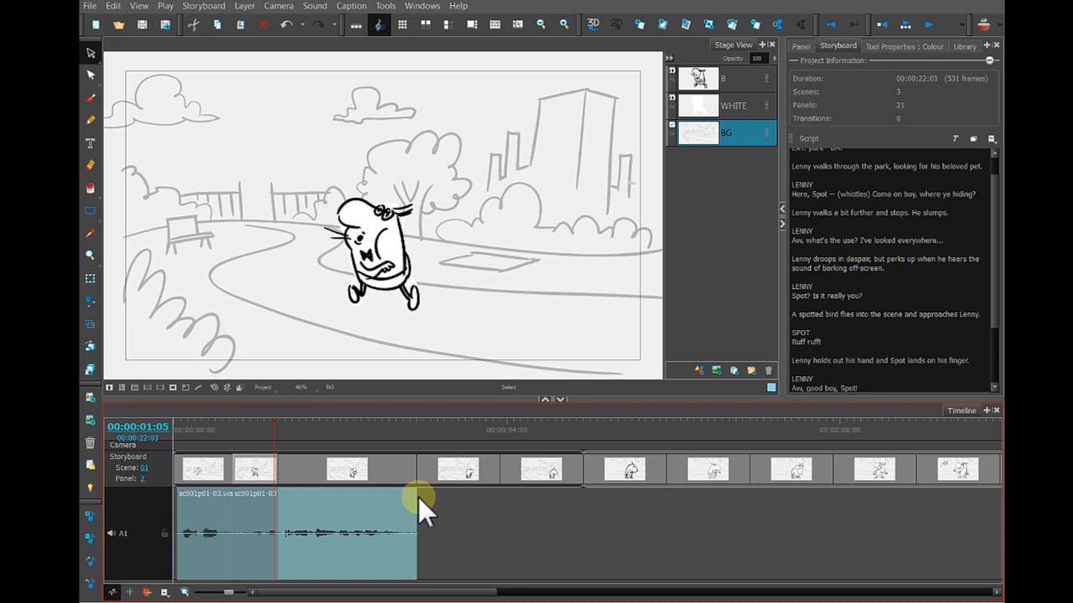
mouse_move(751, 95)
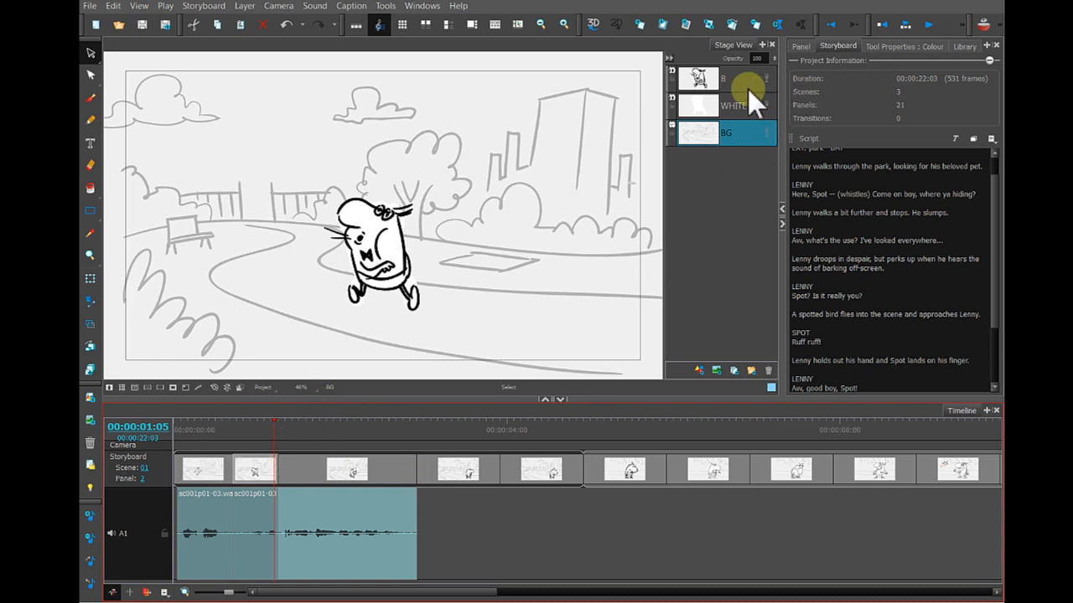
left_click(229, 423)
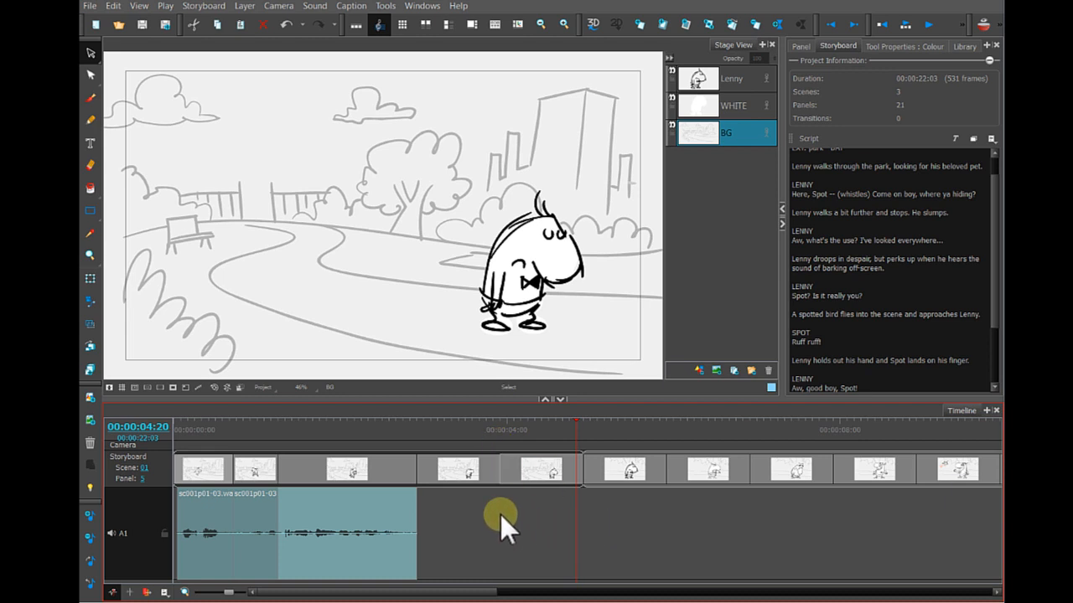
mouse_move(175, 550)
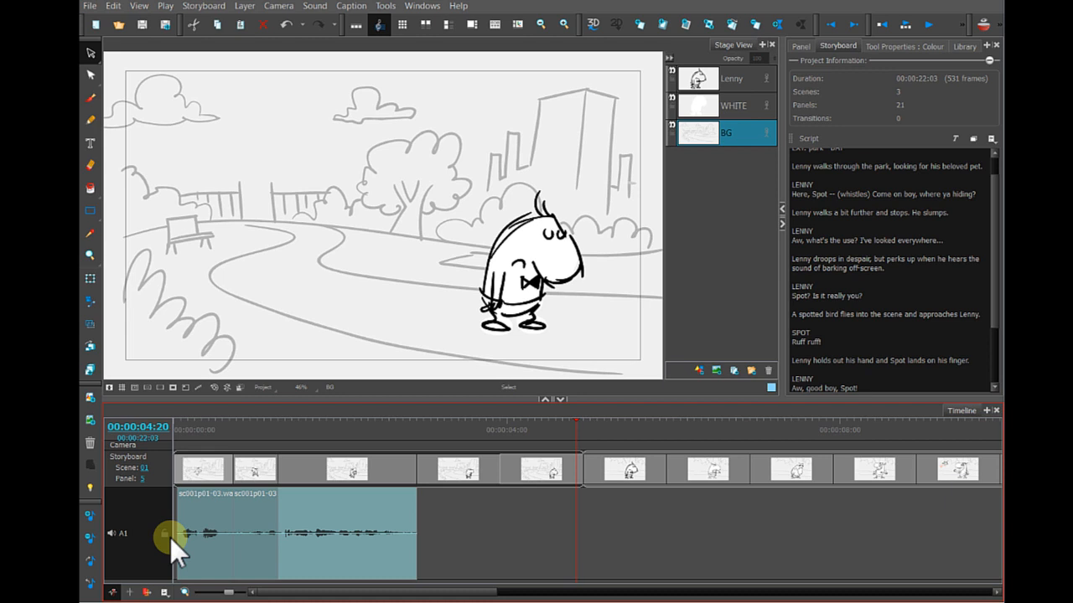
right_click(171, 536)
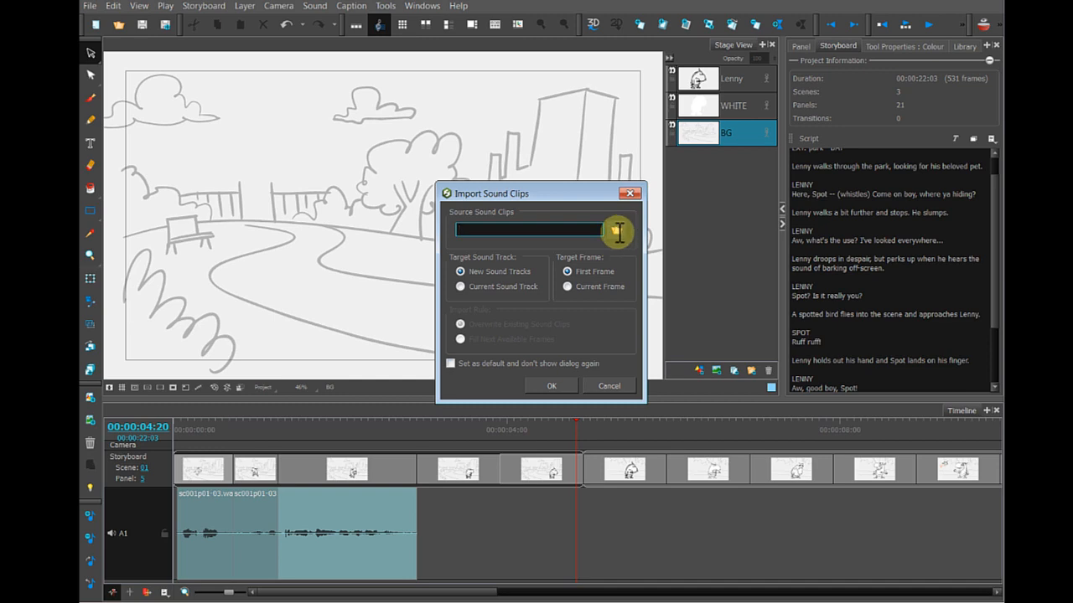
left_click(617, 232)
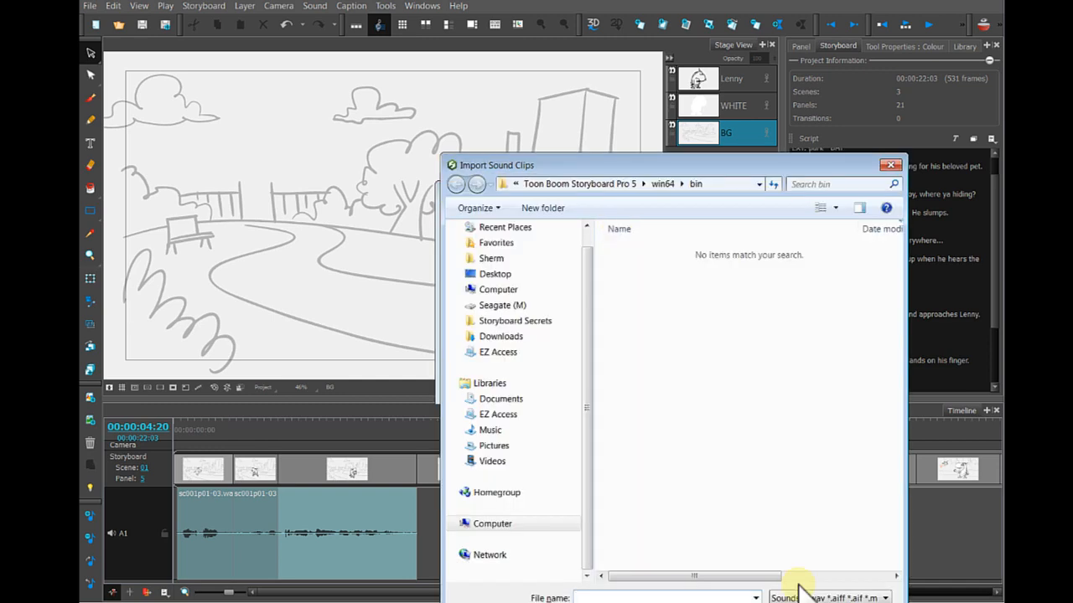
left_click_drag(494, 166, 520, 63)
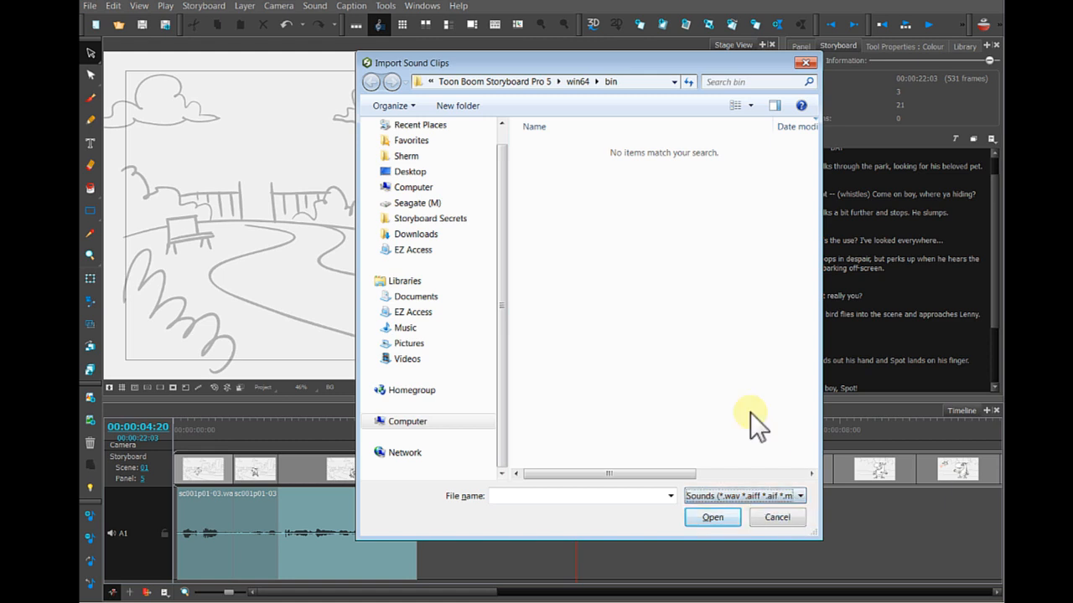
left_click(774, 516)
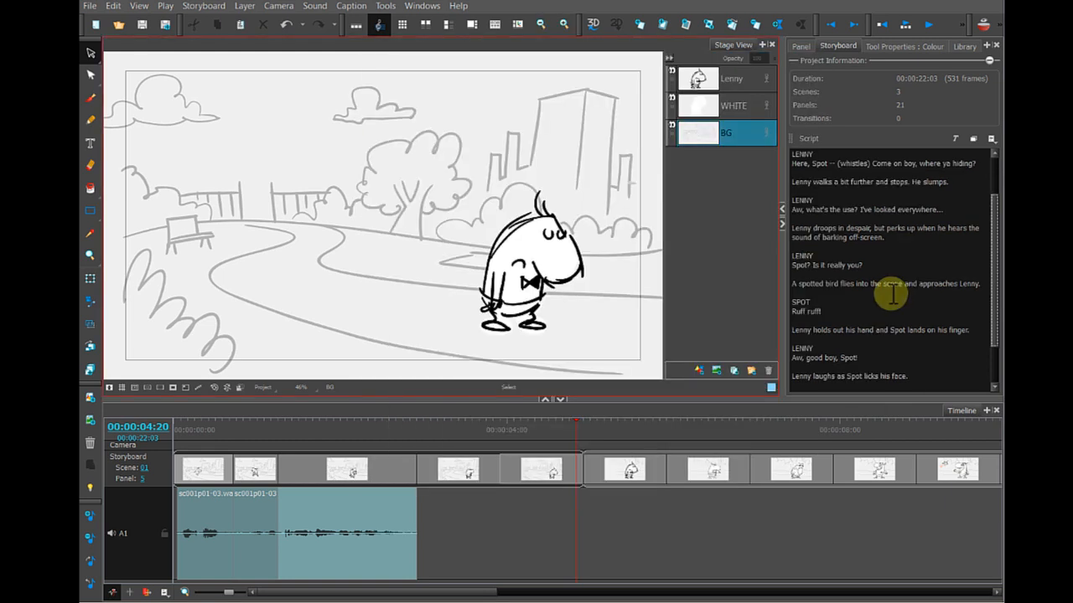